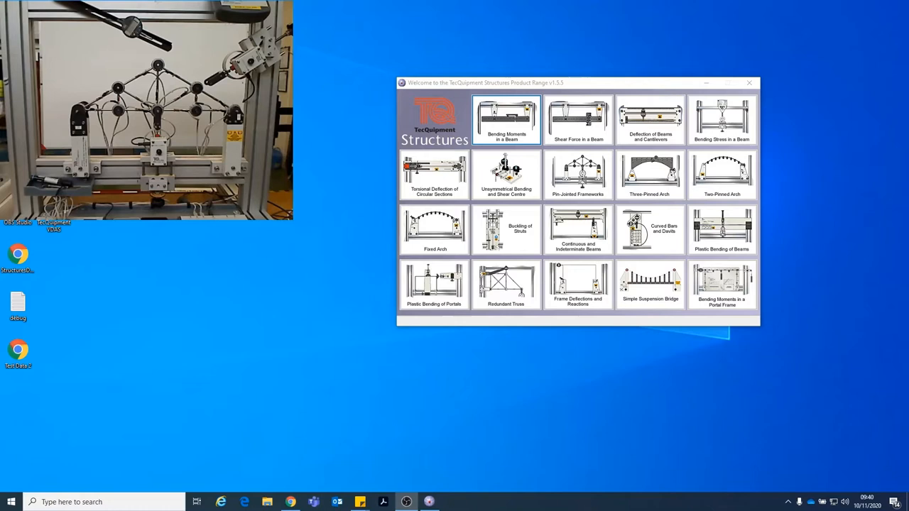
mouse_move(523, 181)
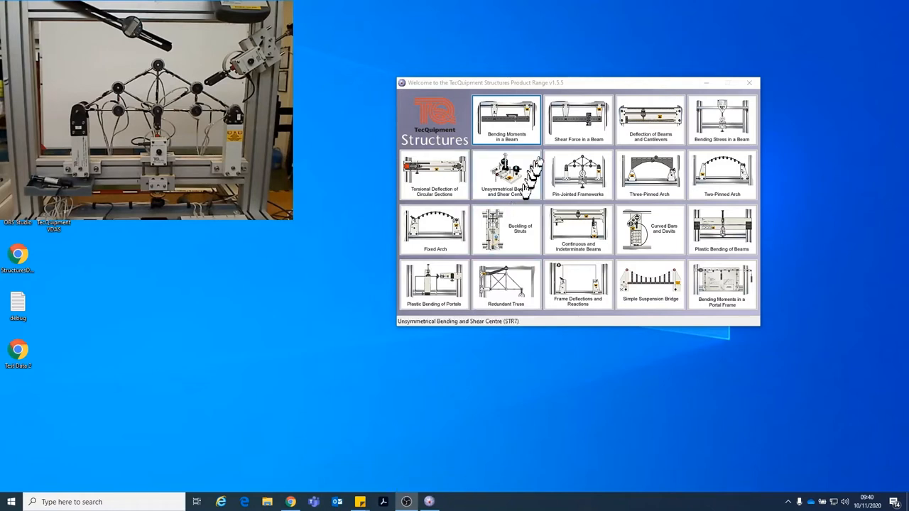
mouse_move(473, 151)
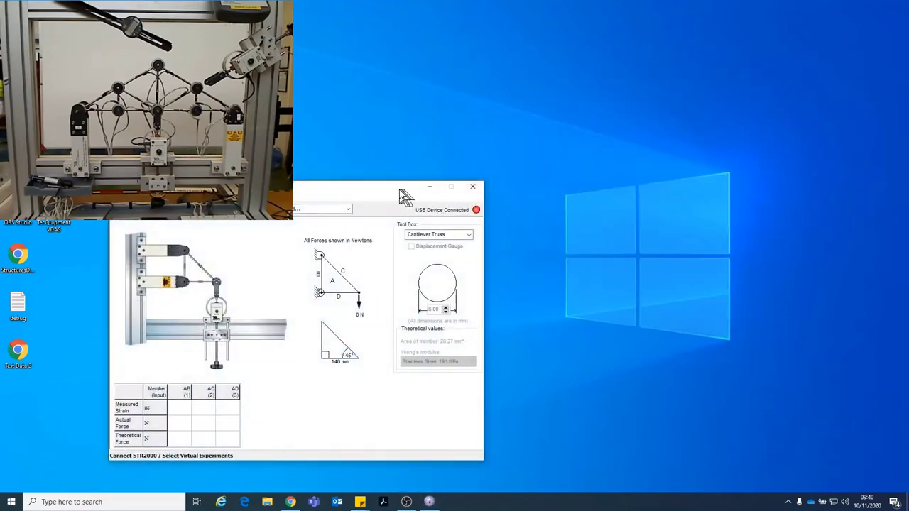
Drag the Pin-Jointed Frameworks STR8 window toward the centre of the screen
drag(398, 186, 667, 78)
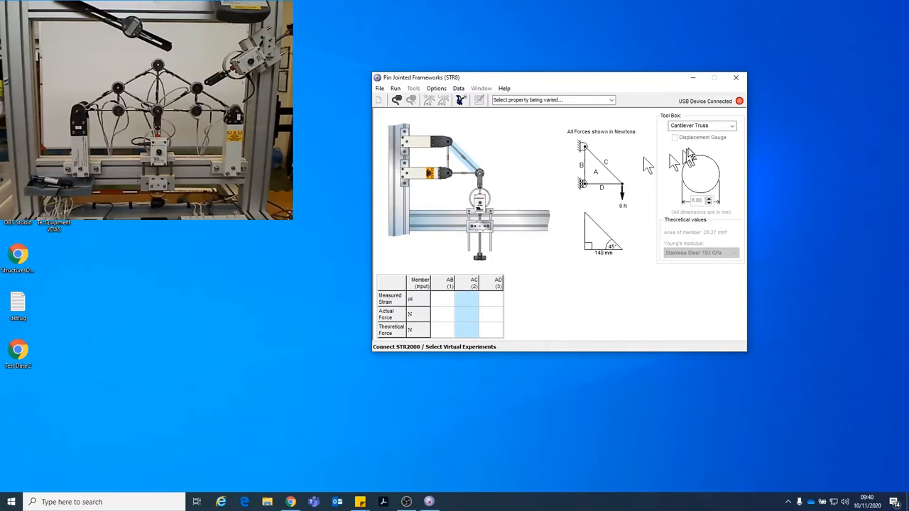
Switch the experiment to Roof Truss and vary the lower load property
click(739, 126)
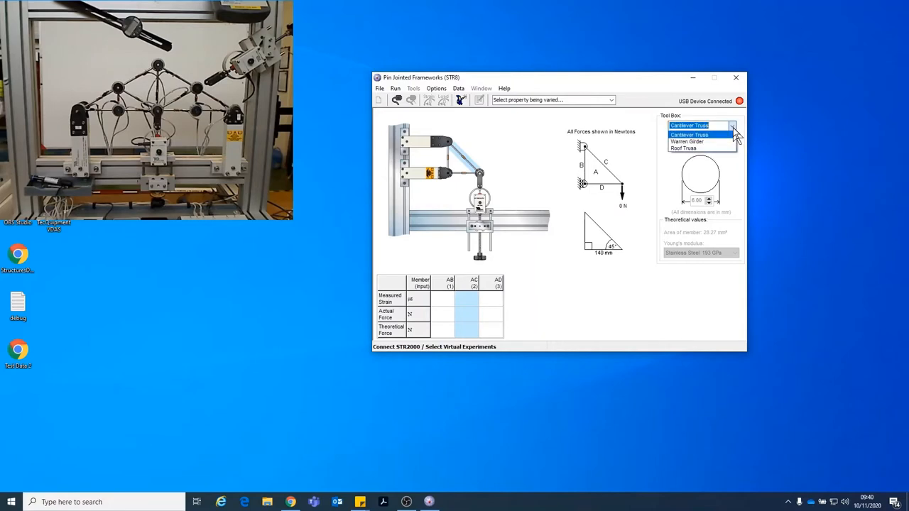
click(683, 148)
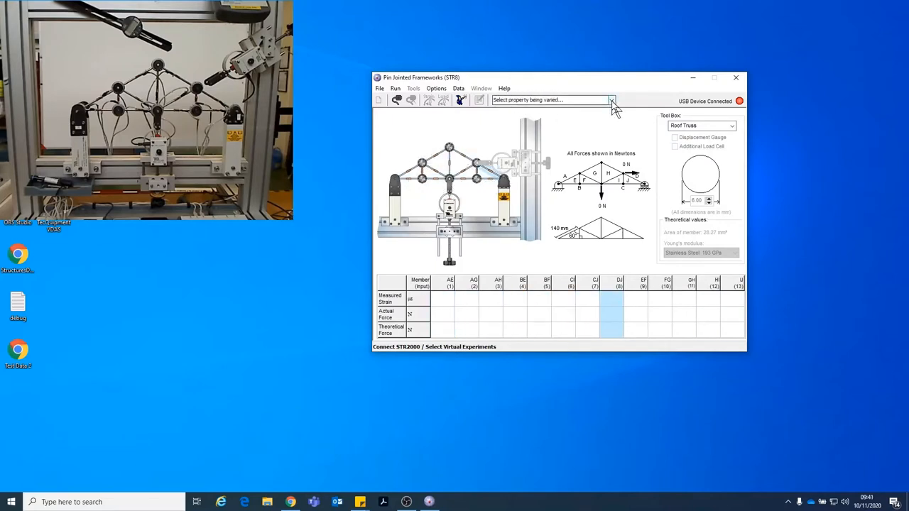
click(611, 99)
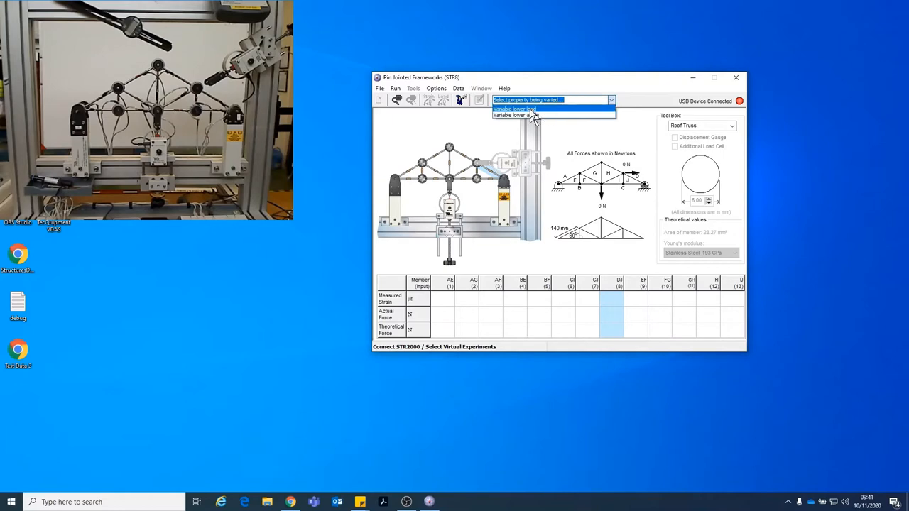
click(532, 115)
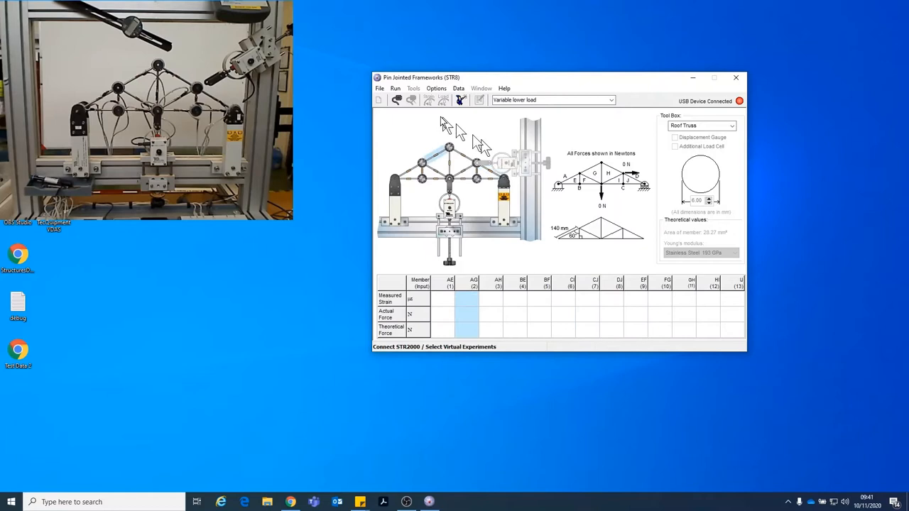
Connect the software to the STR2000 hardware from the Run menu
click(395, 88)
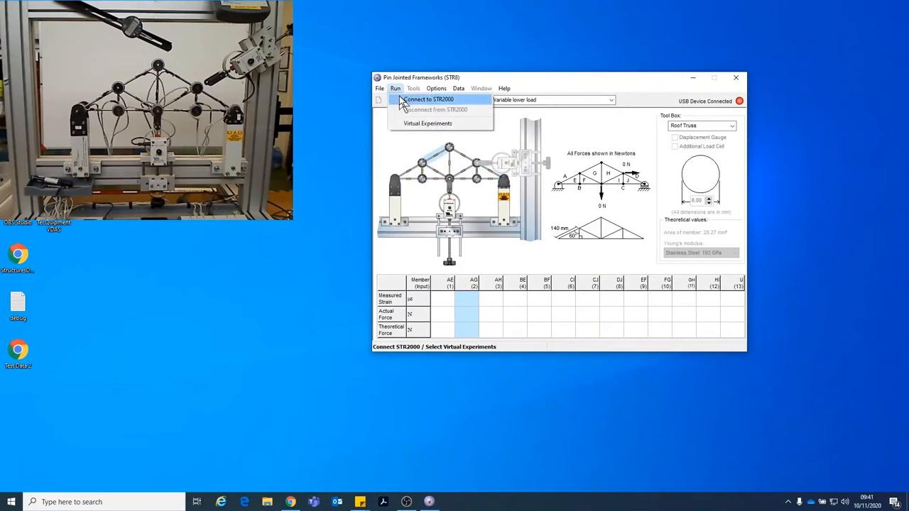
click(428, 98)
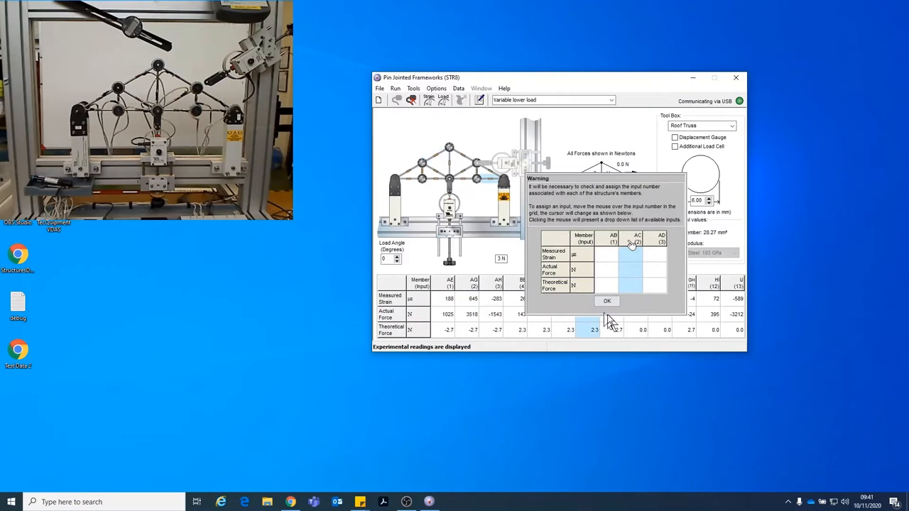
Dismiss the warning about assigning member inputs
click(607, 301)
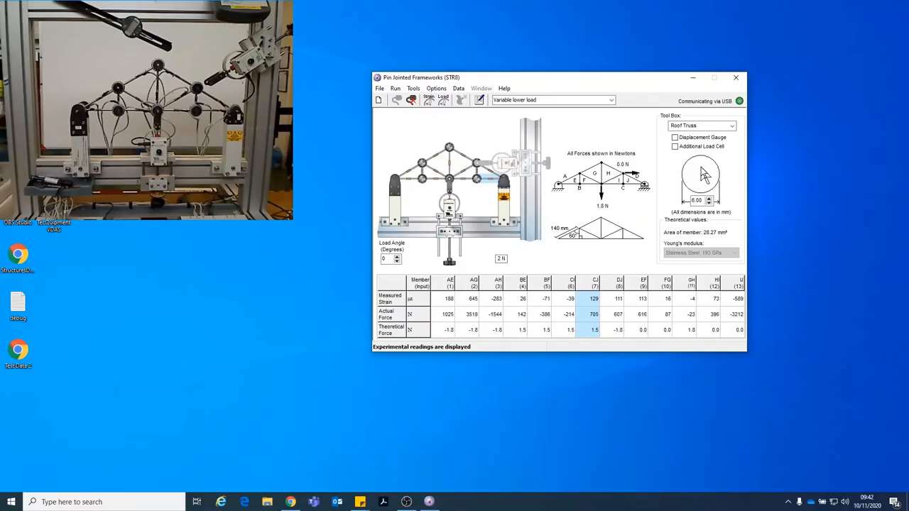
click(694, 201)
text(6.09)
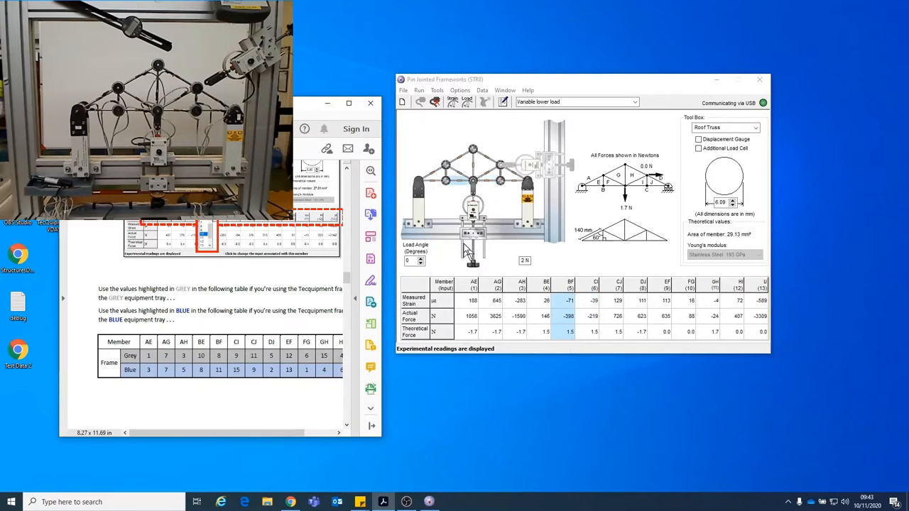
Bring the frameworks software back in front of Acrobat Reader
click(471, 295)
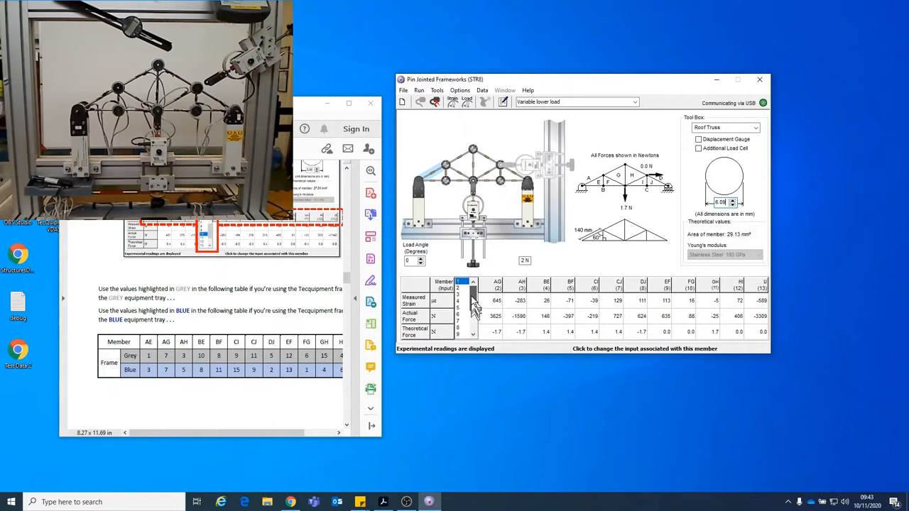
Assign input 7 to member AG and input 3 to member AH
click(496, 288)
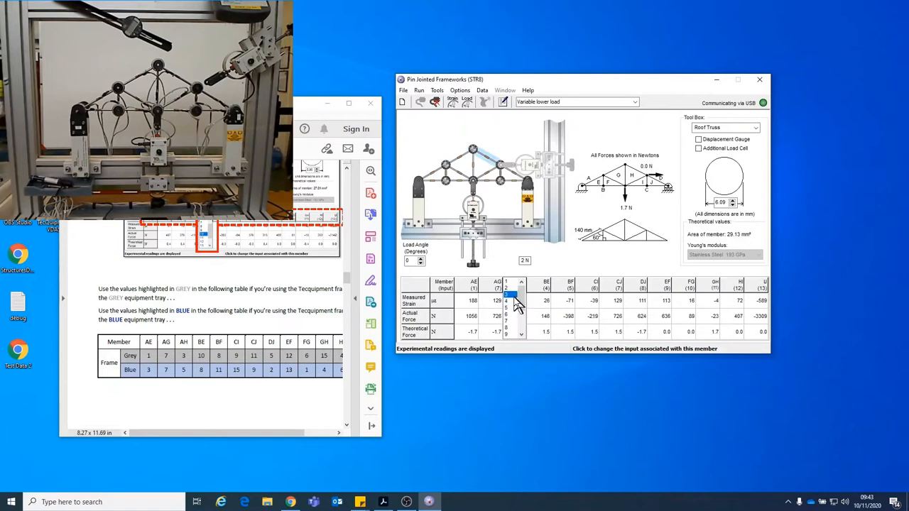
click(511, 291)
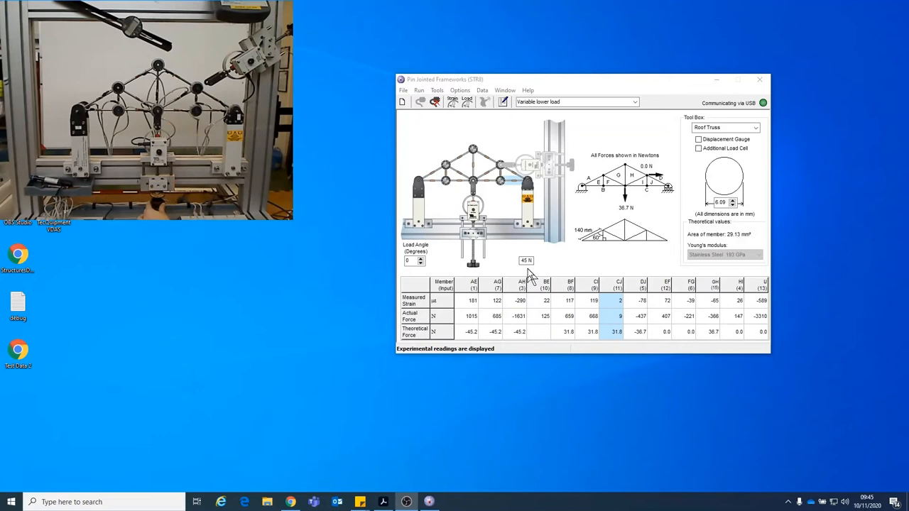
Zero the Roof Truss strain readings at their current unloaded values
click(525, 253)
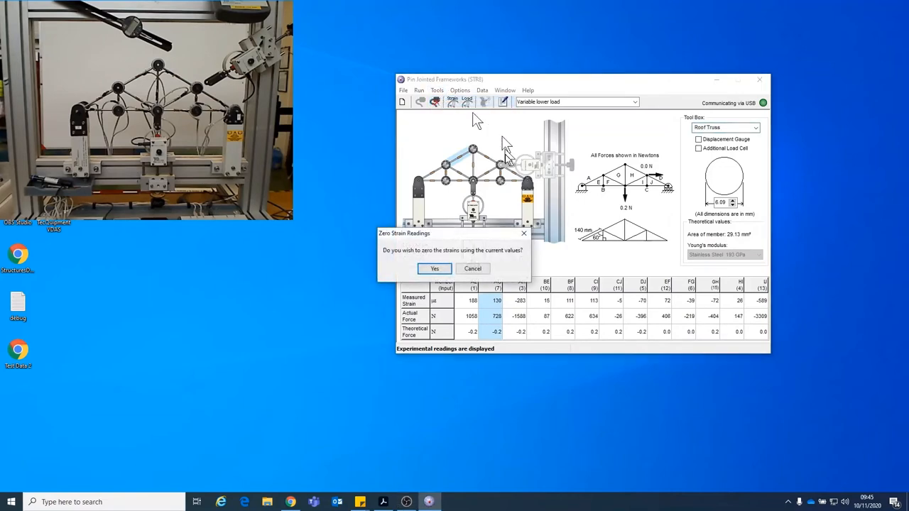
click(434, 268)
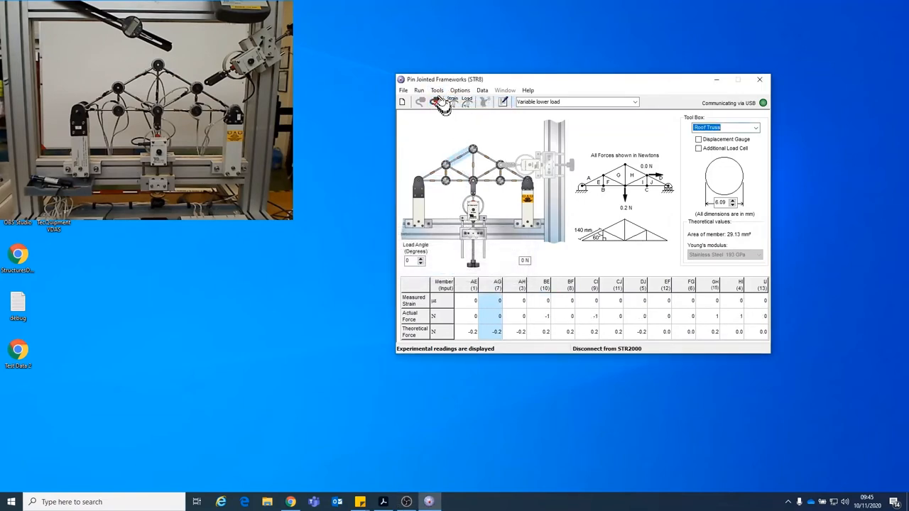
Zero Force Input 1 (Vertical Load) in the Zero Force Inputs settings
click(441, 102)
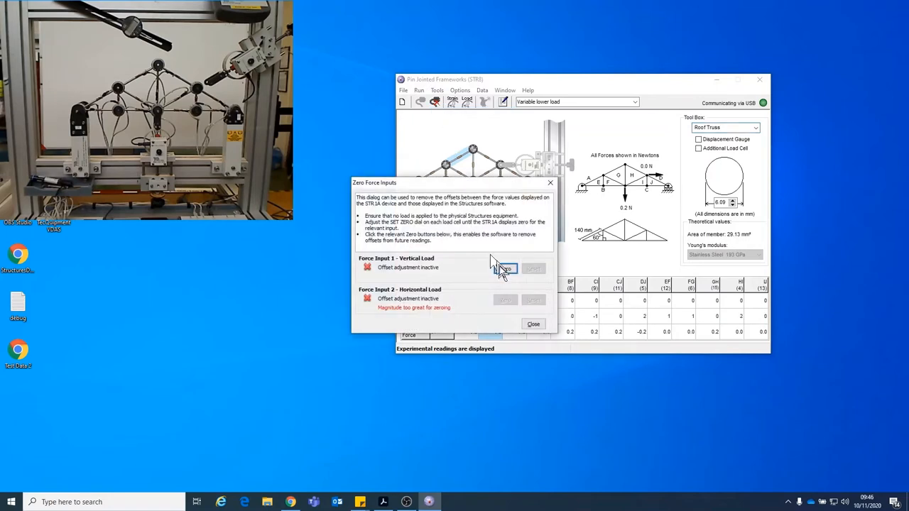
click(533, 324)
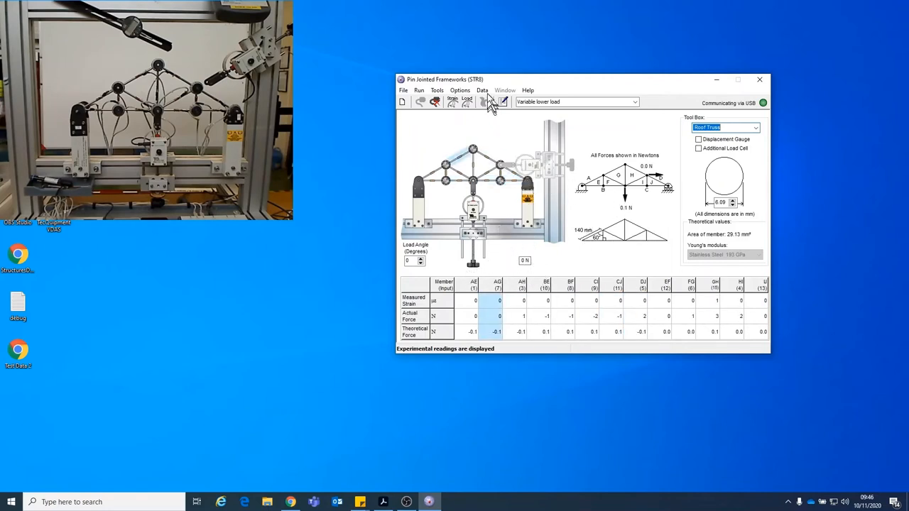
Record the 0.1 N no-load readings as the first table row
click(480, 90)
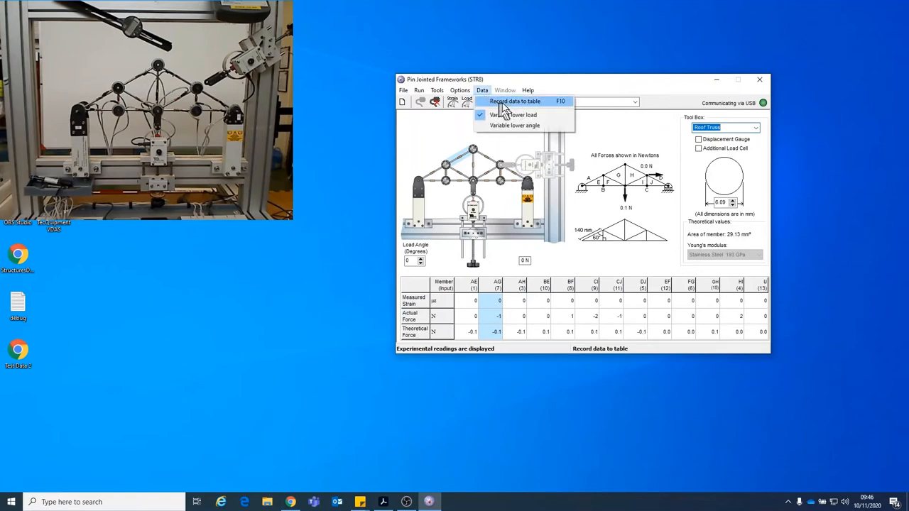
click(512, 115)
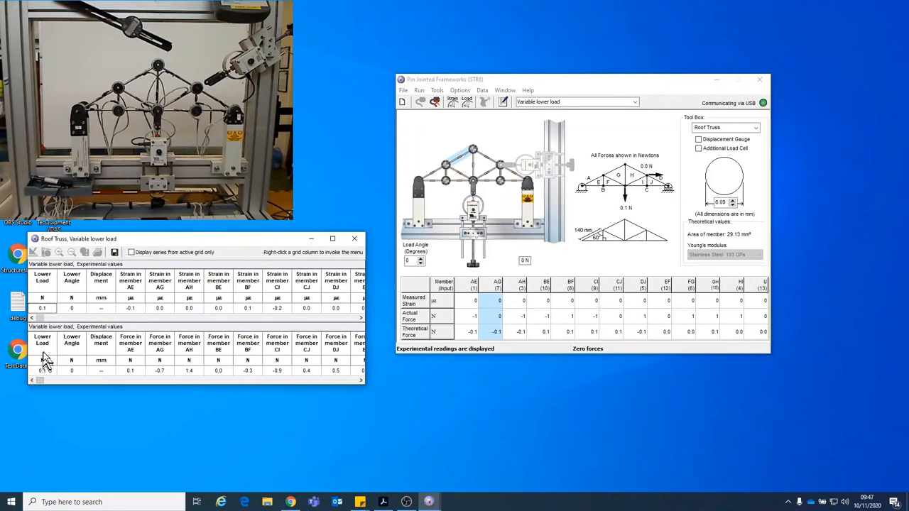
mouse_move(138, 316)
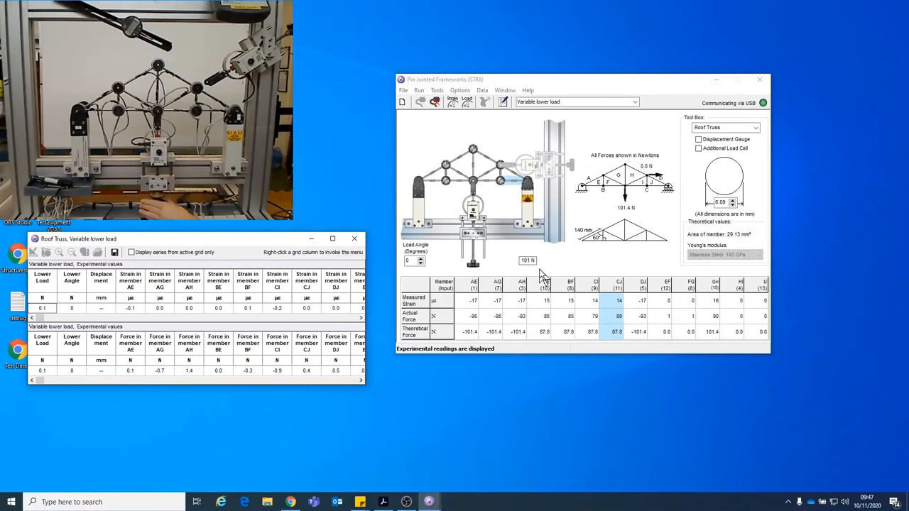
Record readings in roughly 100 N steps up to 497.6 N and back to zero
click(502, 102)
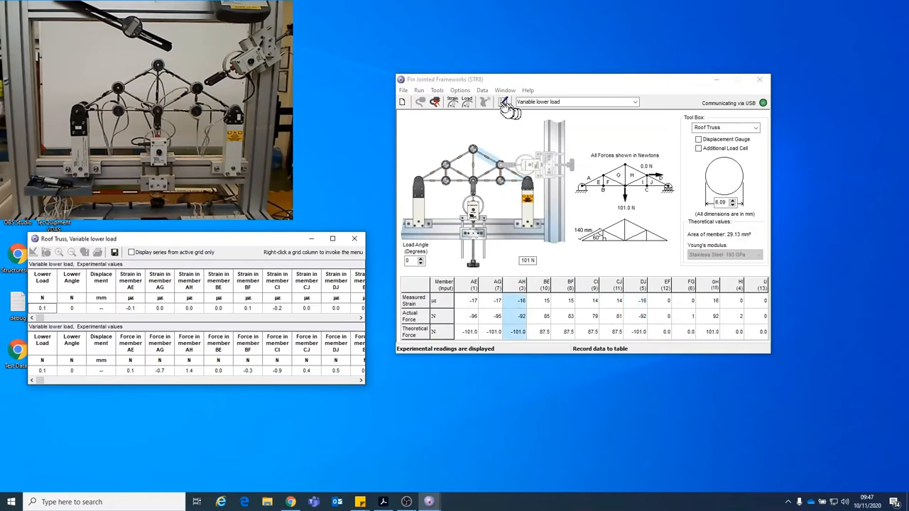
click(481, 90)
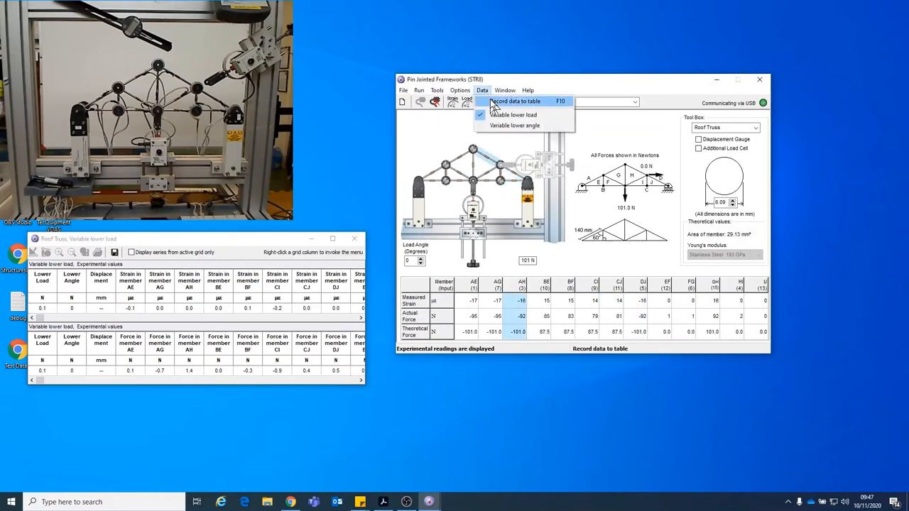
click(508, 100)
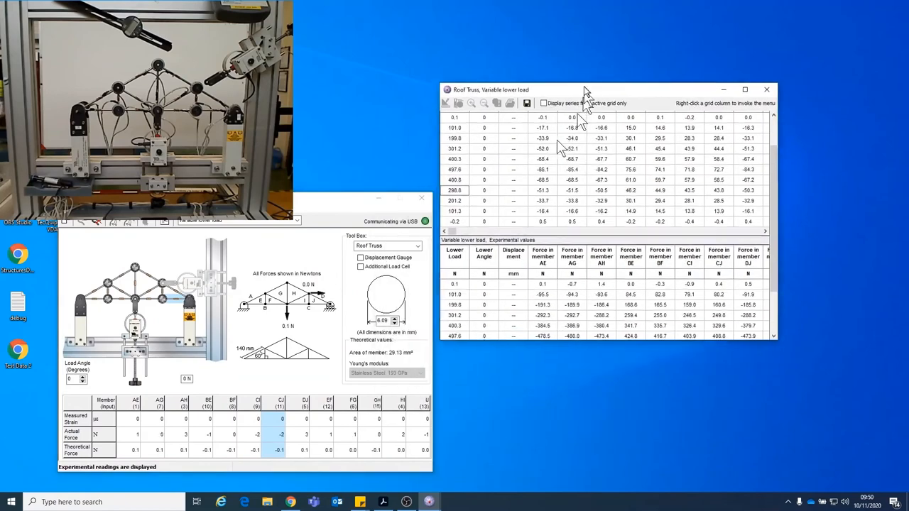
Drag the results table window aside before saving it as the Test Data Truss HTML file
drag(583, 89, 631, 29)
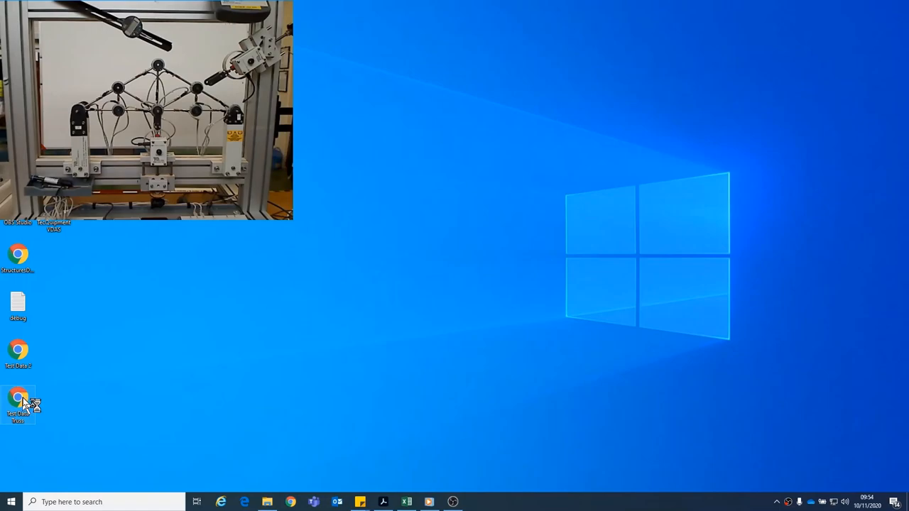
Open the Test Data Truss file and select both truss results tables in the Excel sheet
double_click(18, 396)
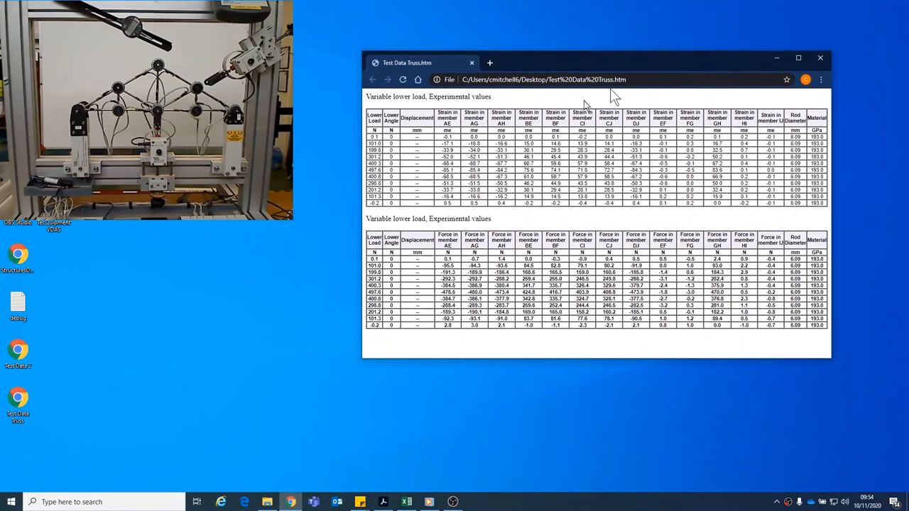
mouse_move(369, 105)
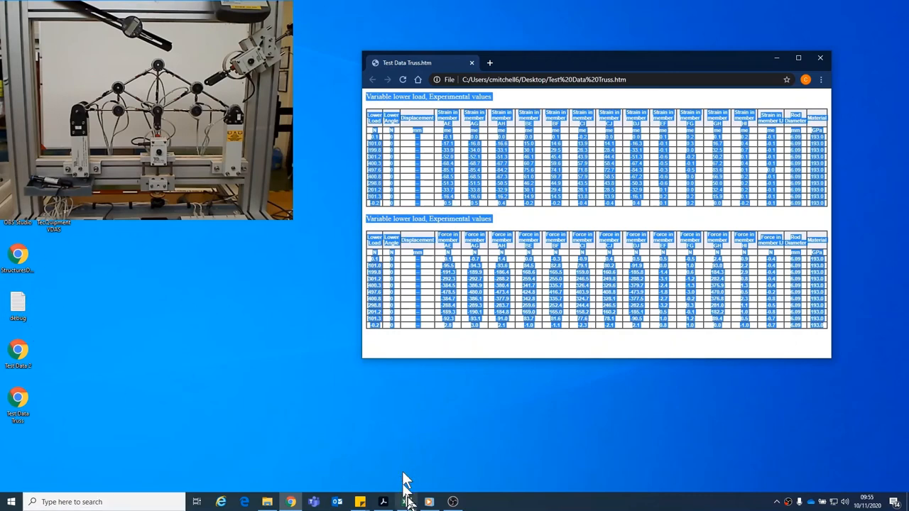
mouse_move(409, 500)
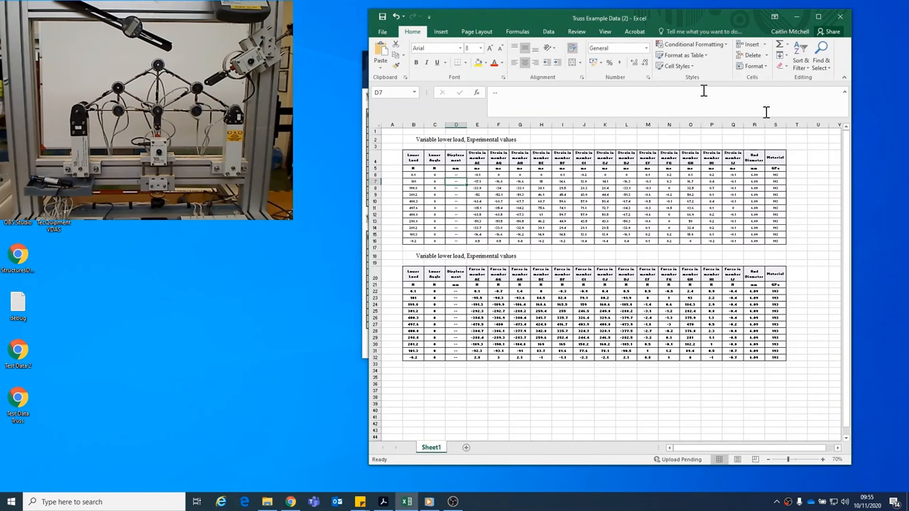
click(667, 385)
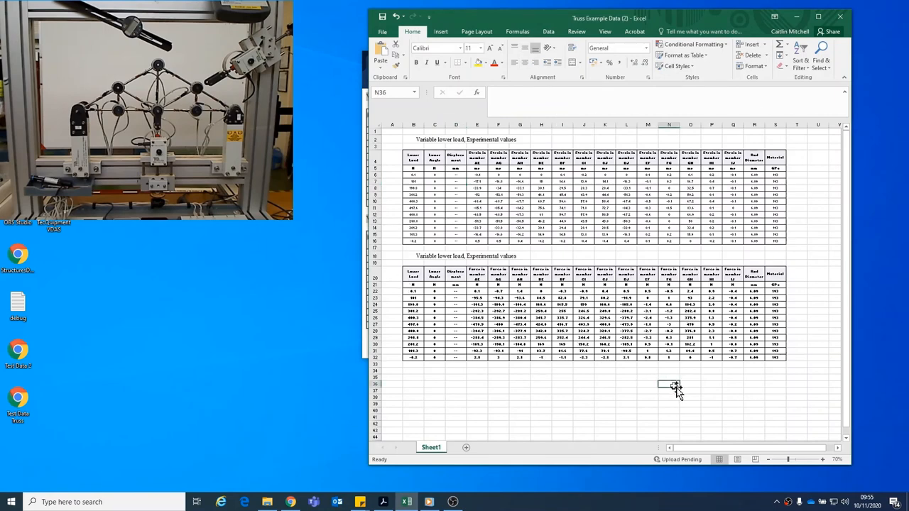
drag(414, 139, 755, 357)
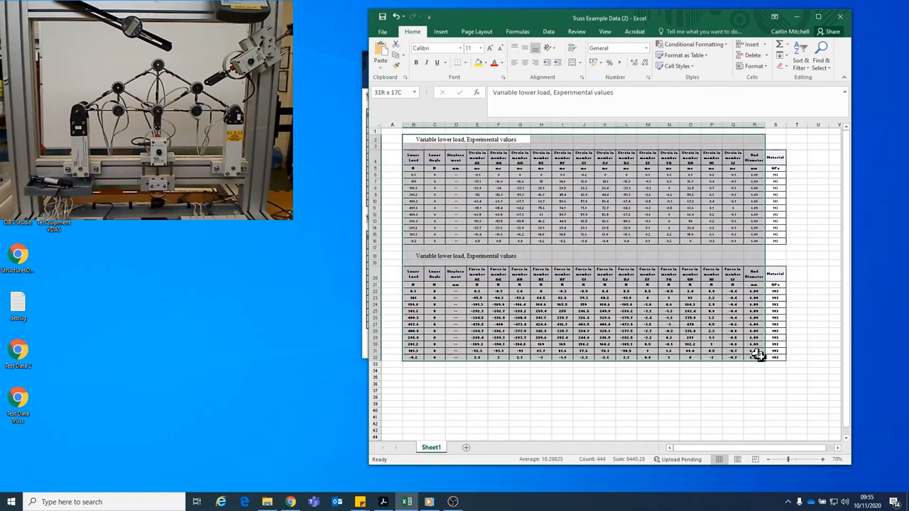